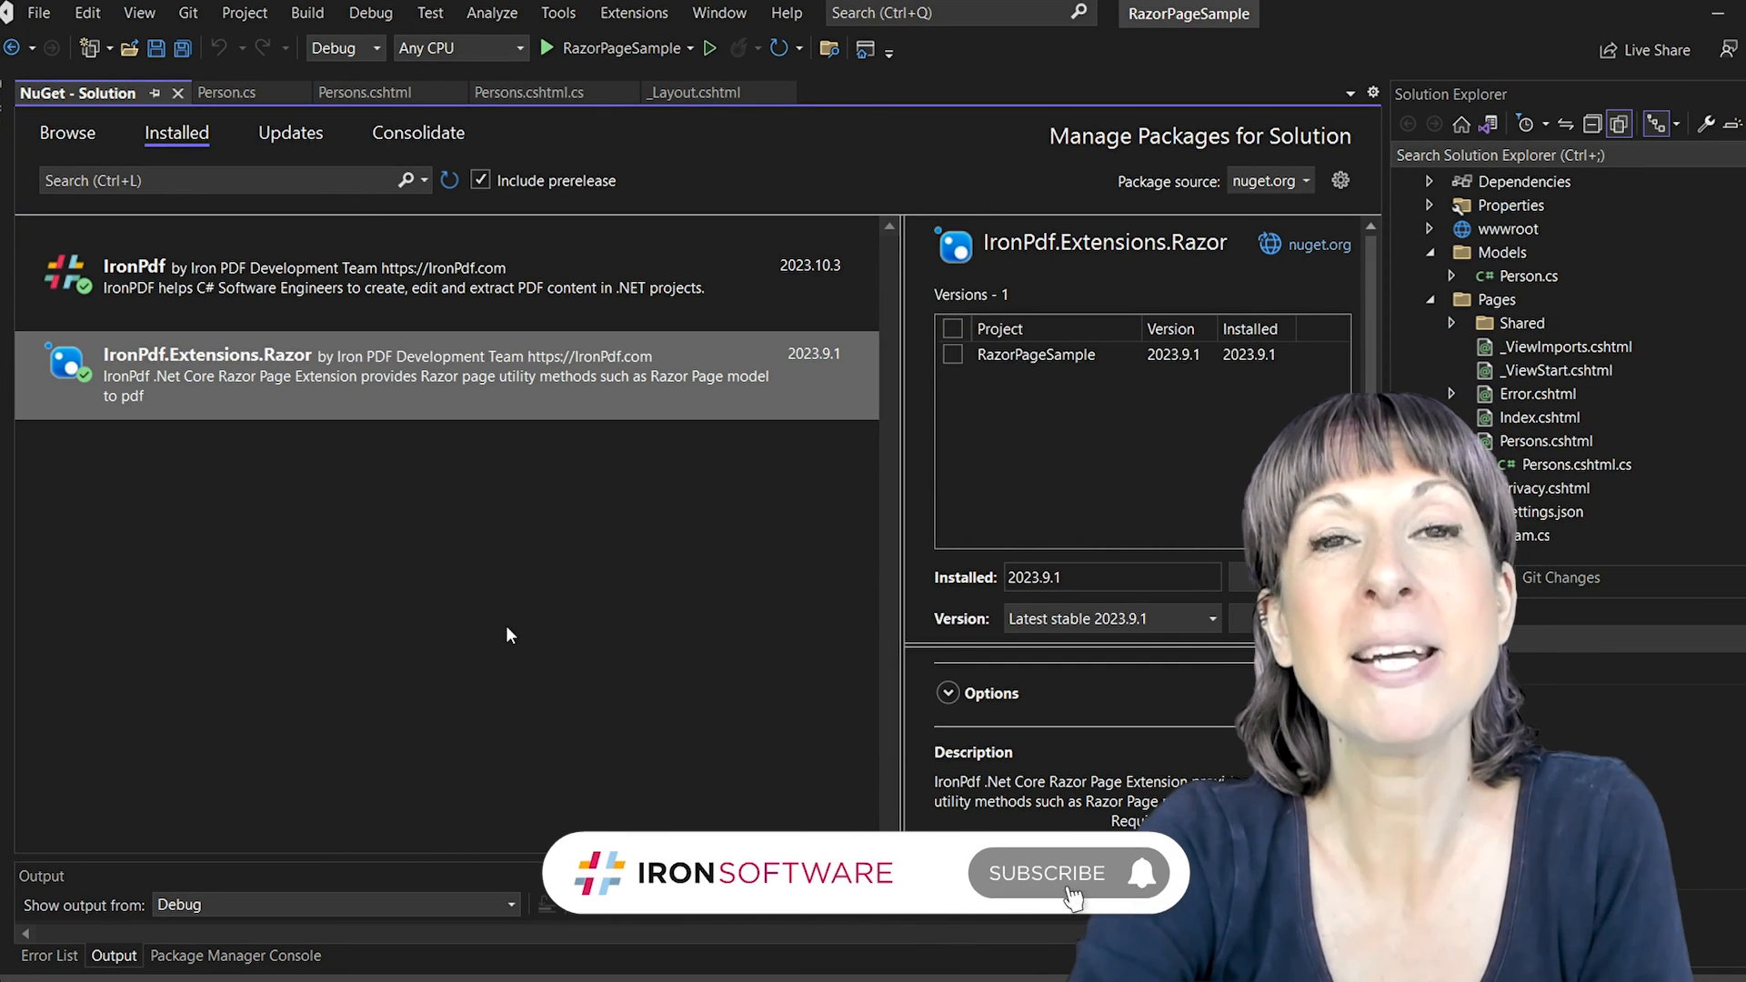
# Show the Person.cs model class with Id, Name, Title and Description properties.
pyautogui.click(1046, 872)
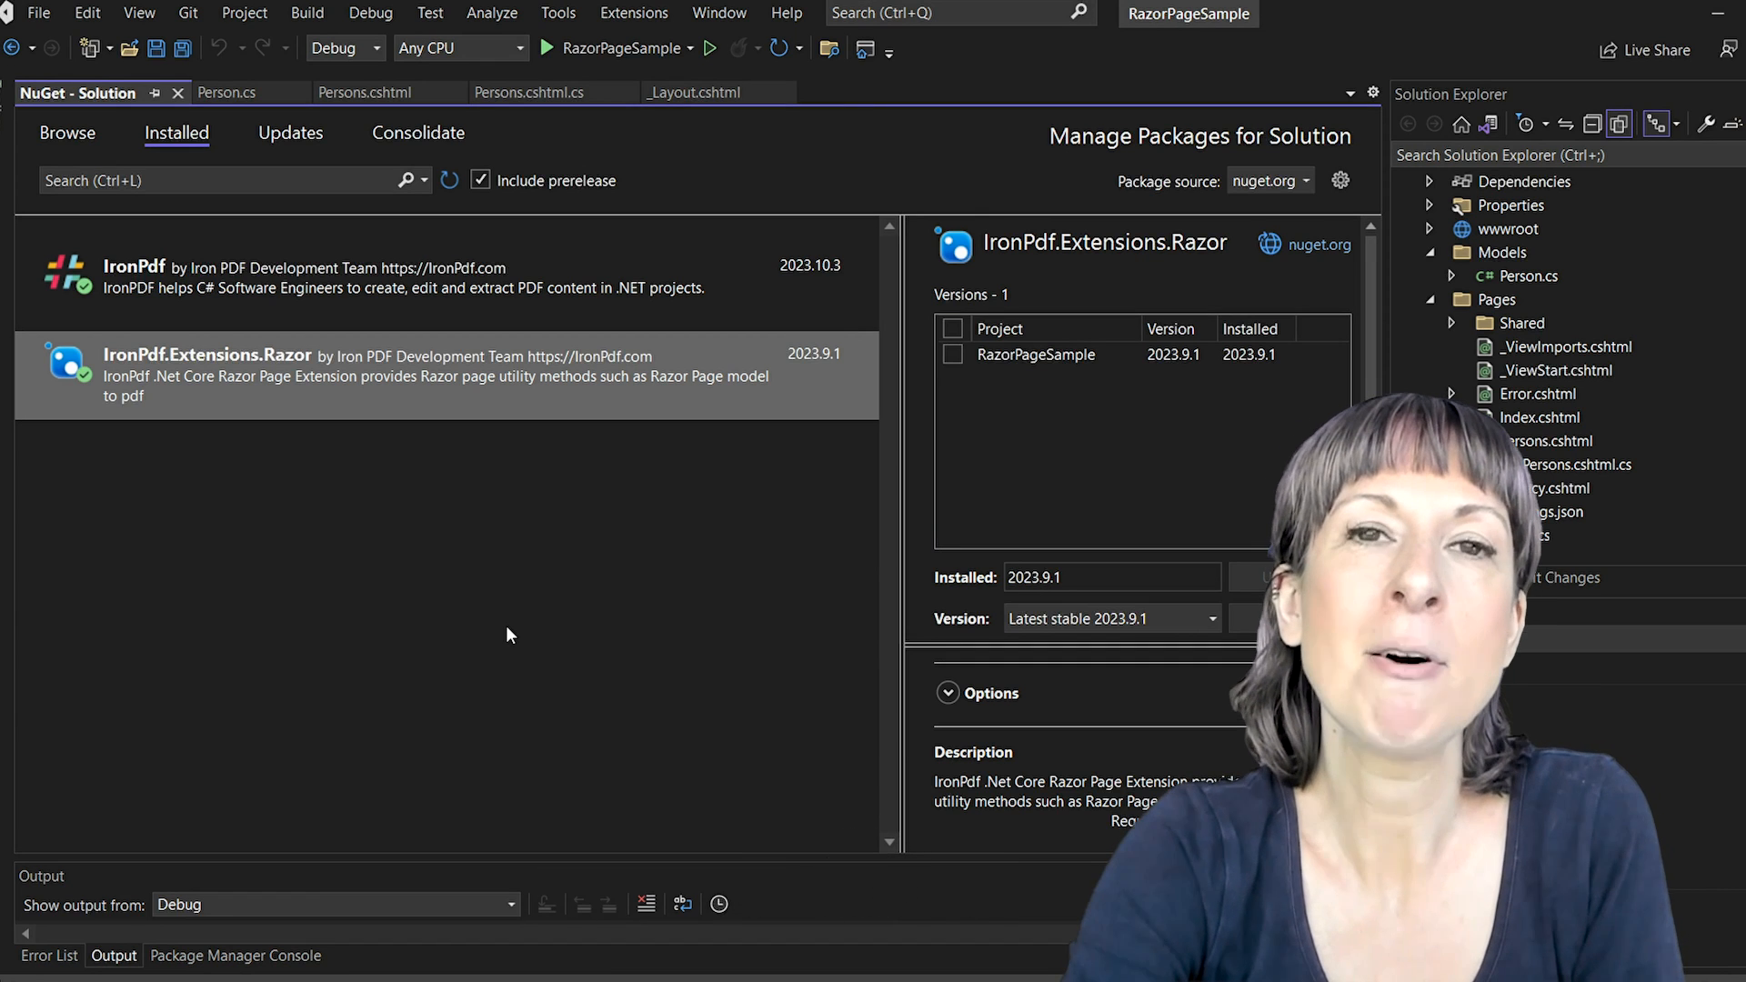
pyautogui.moveTo(226, 93)
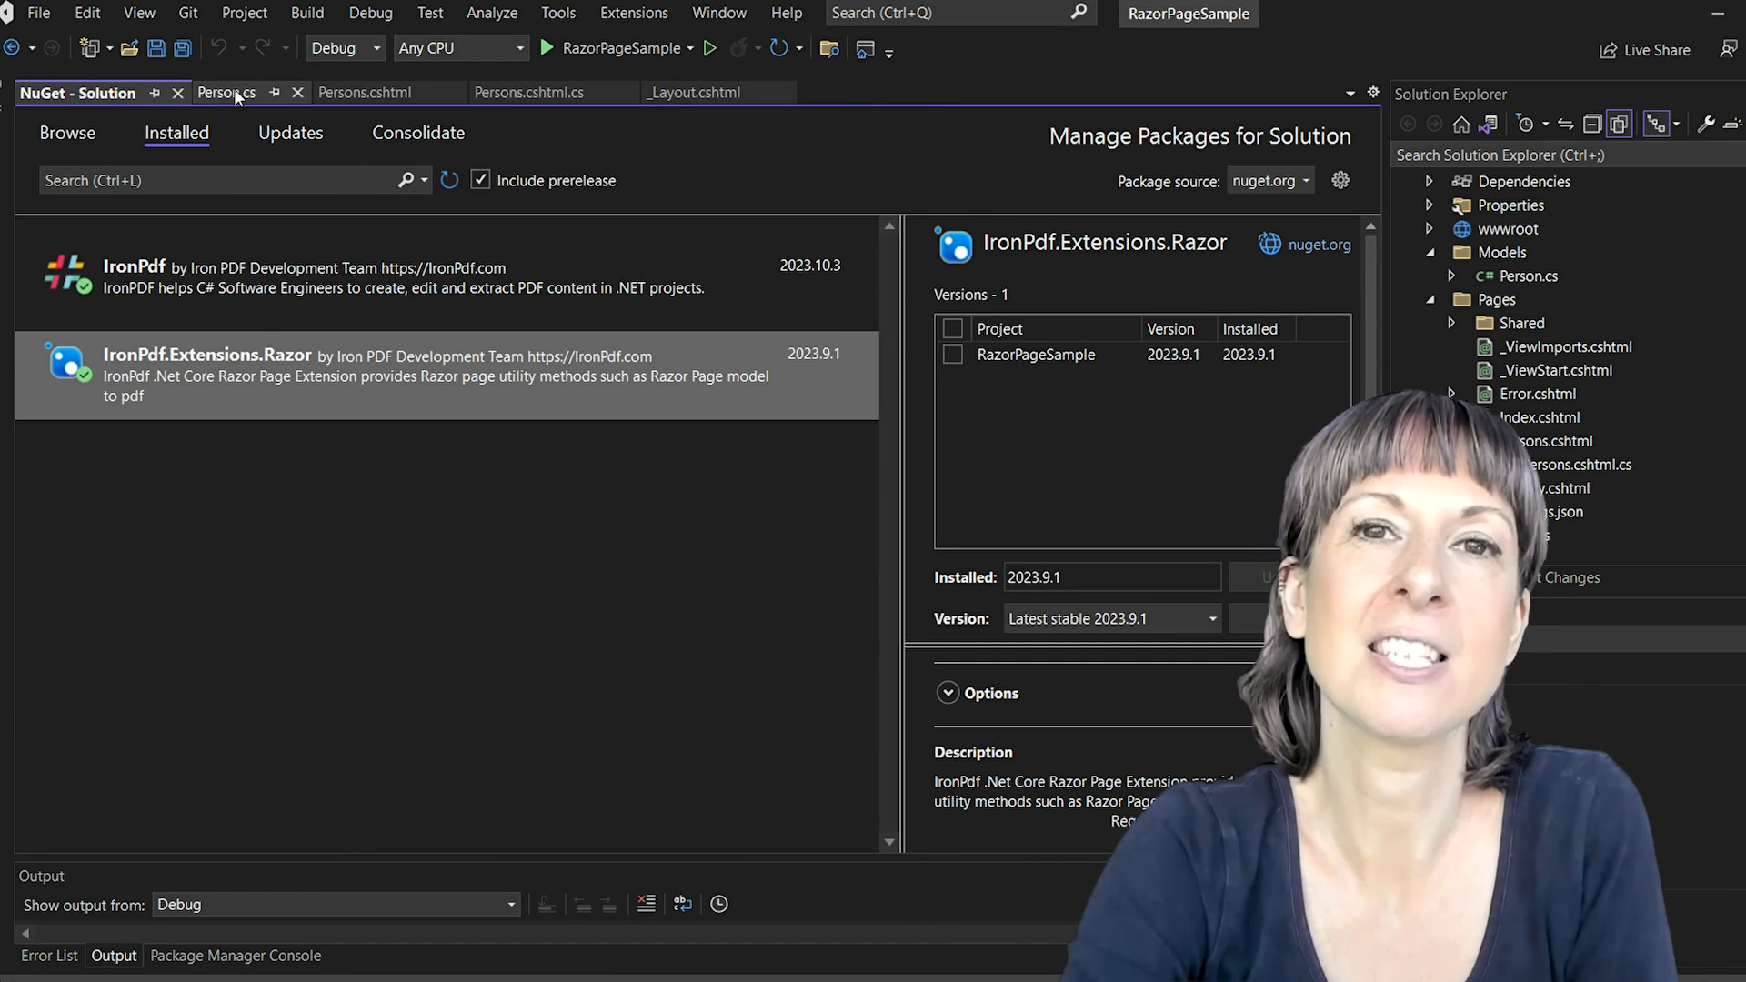
pyautogui.click(224, 93)
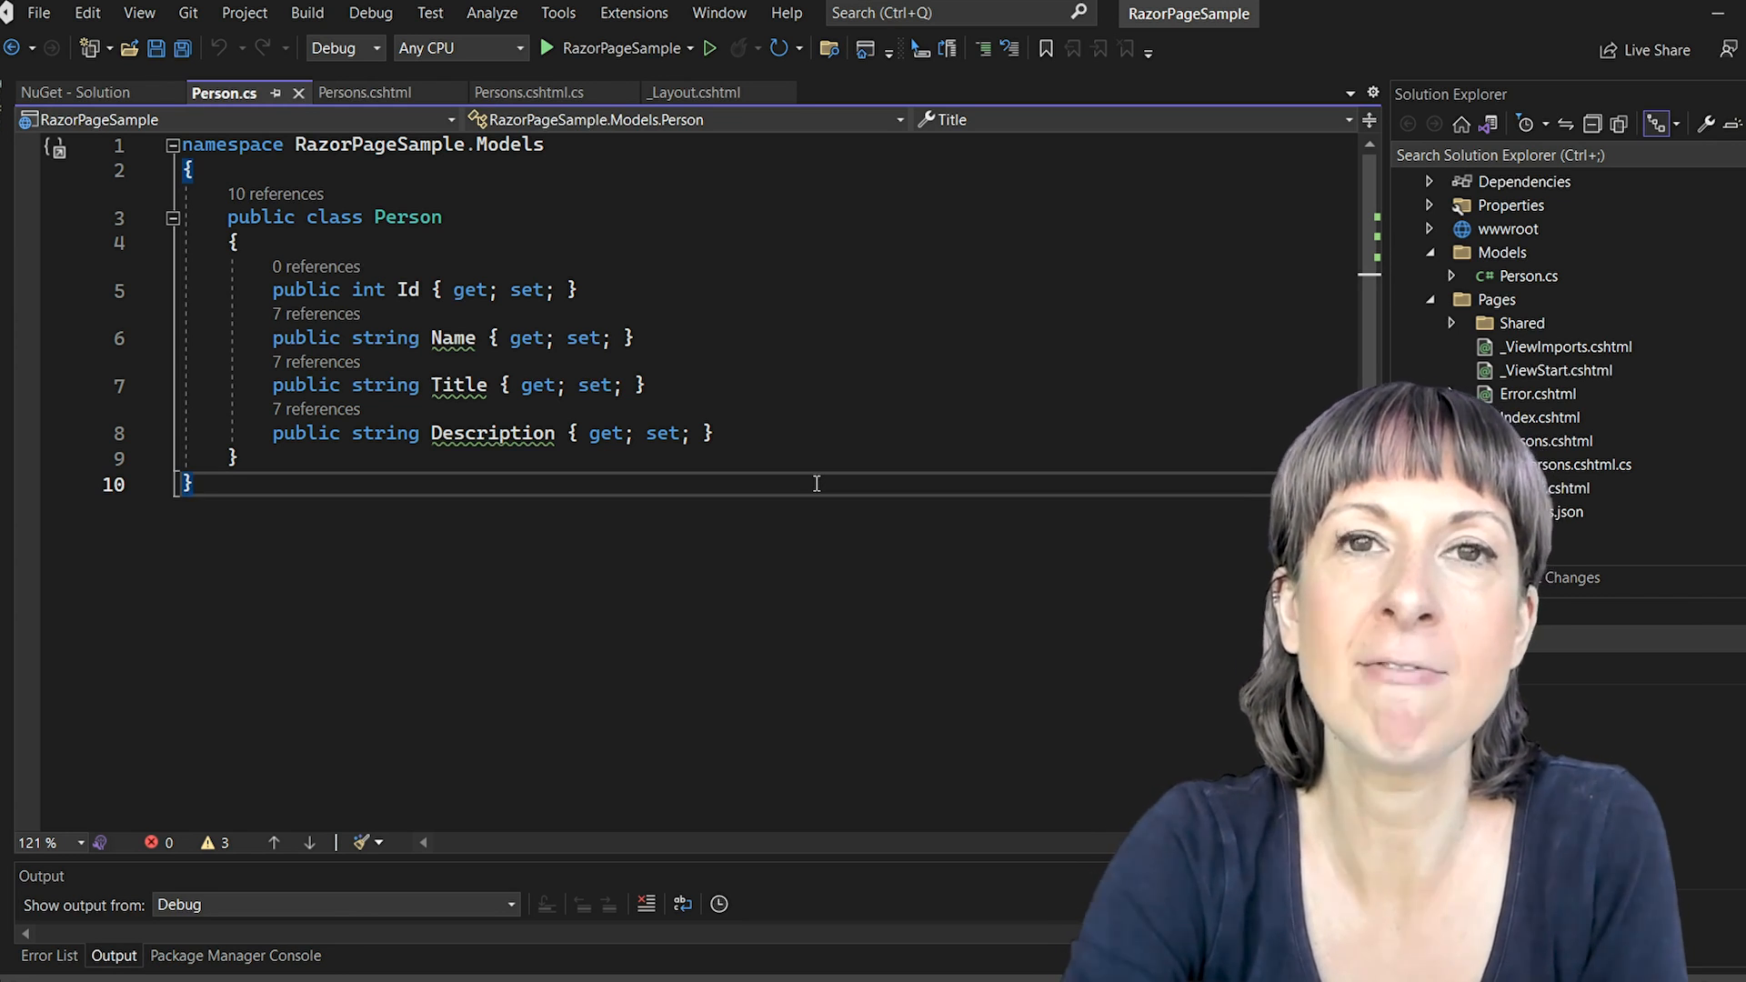
# Show Persons.cshtml with the personList table loop and the print form.
pyautogui.click(364, 92)
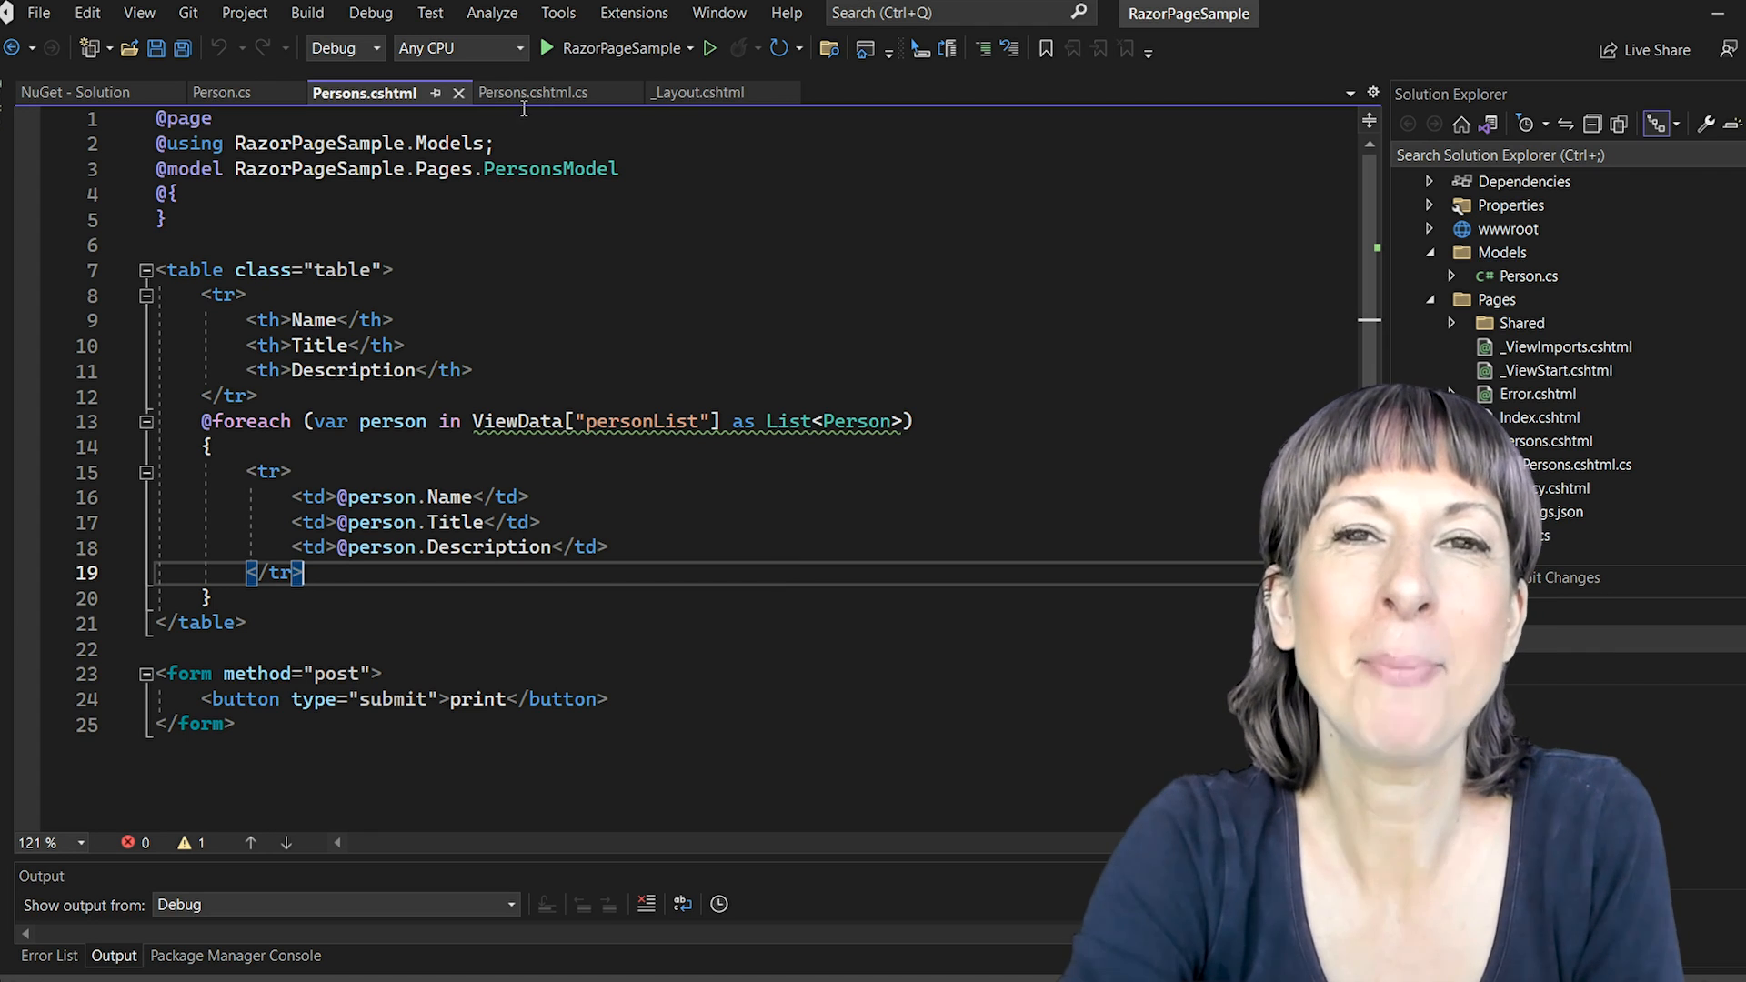
# View Persons.cshtml.cs down to the OnPostAsync handler using ChromePdfRenderer.
pyautogui.click(531, 93)
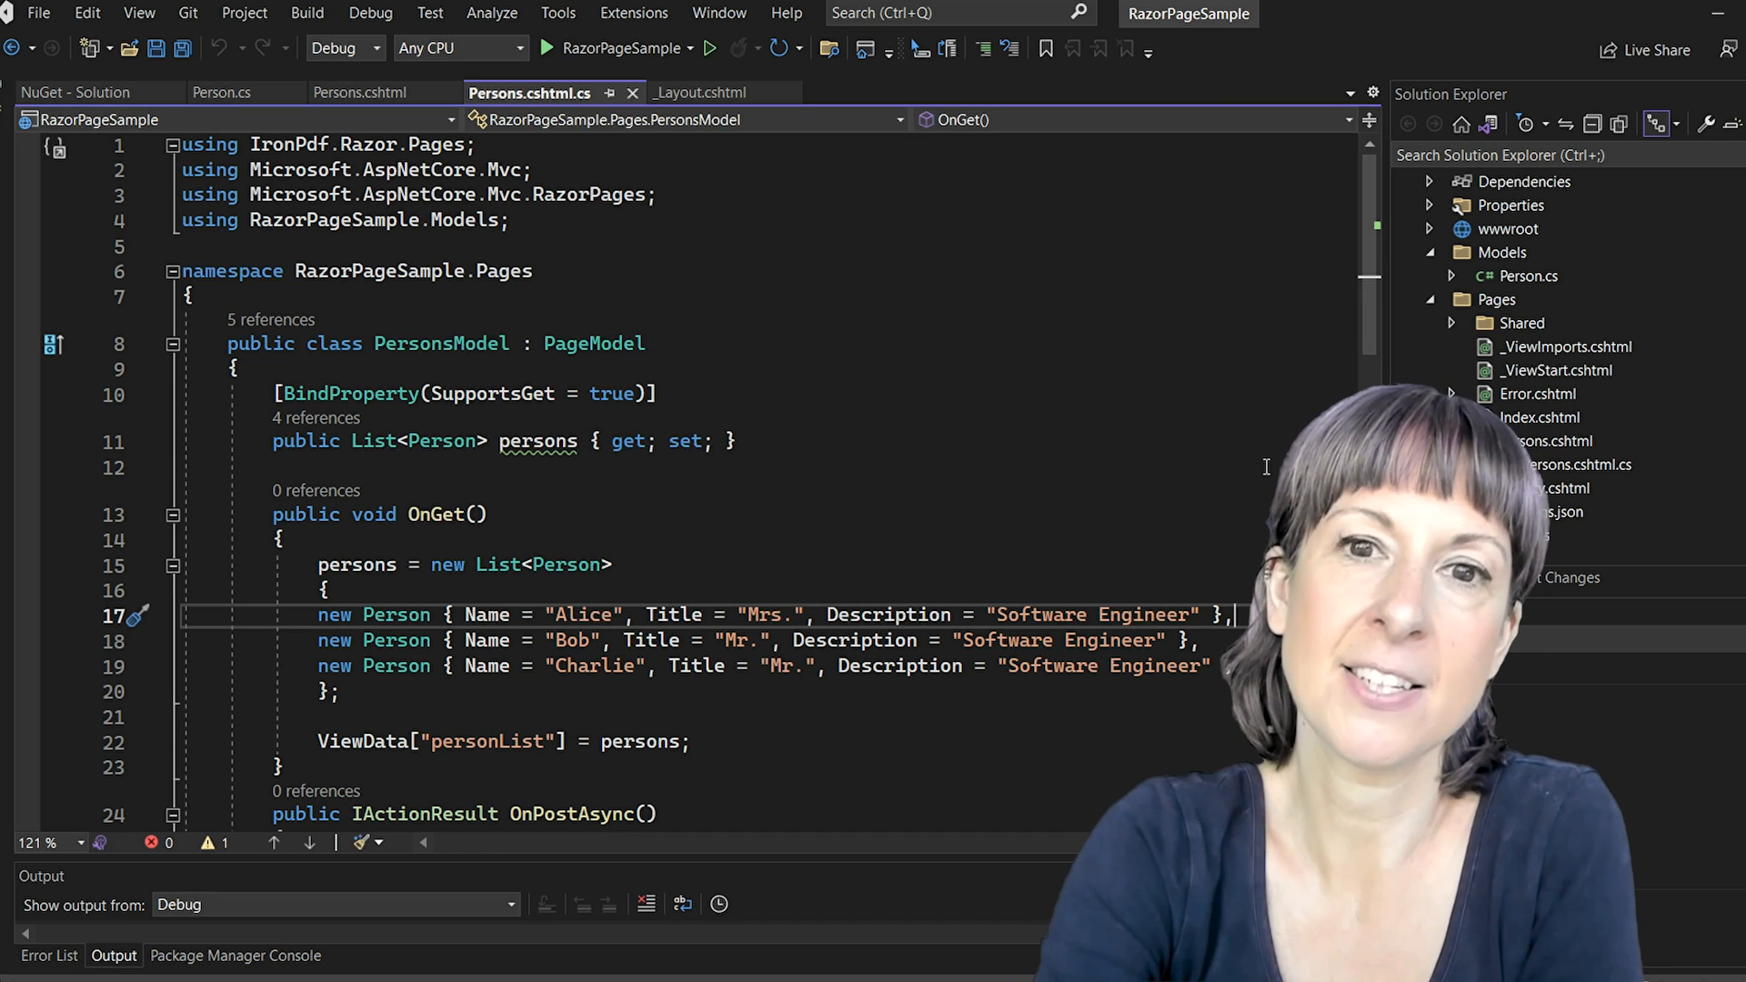
pyautogui.scroll(-3)
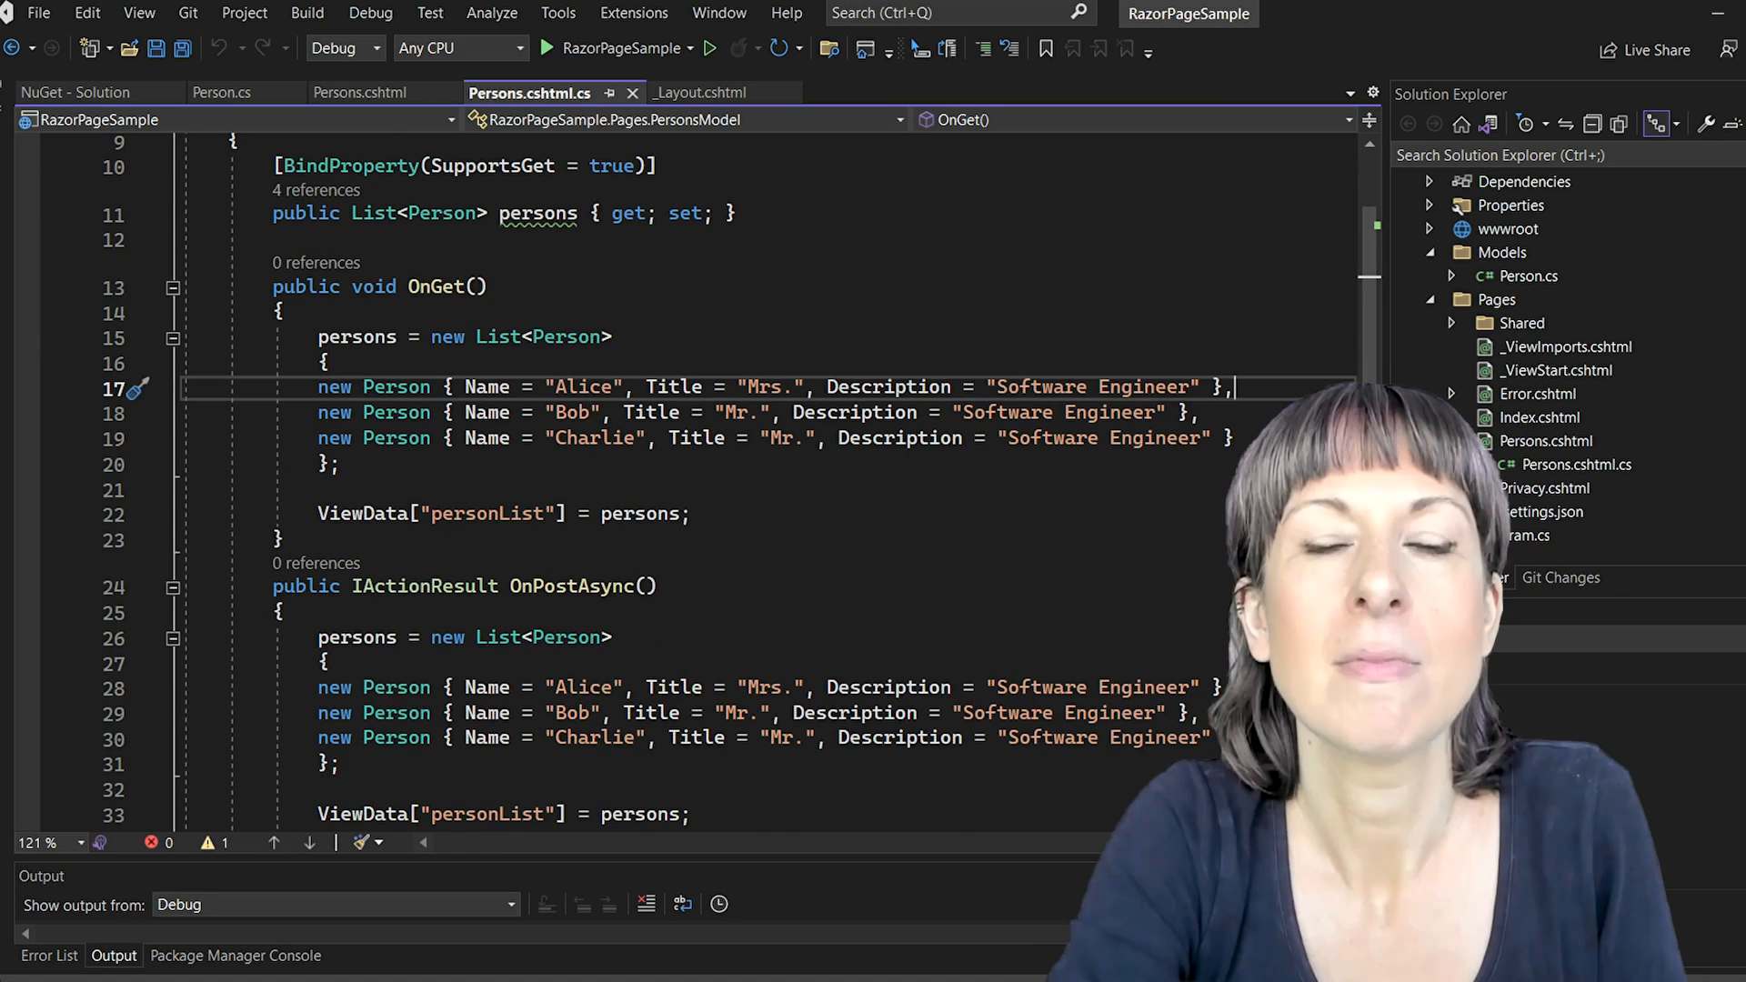
pyautogui.scroll(-3)
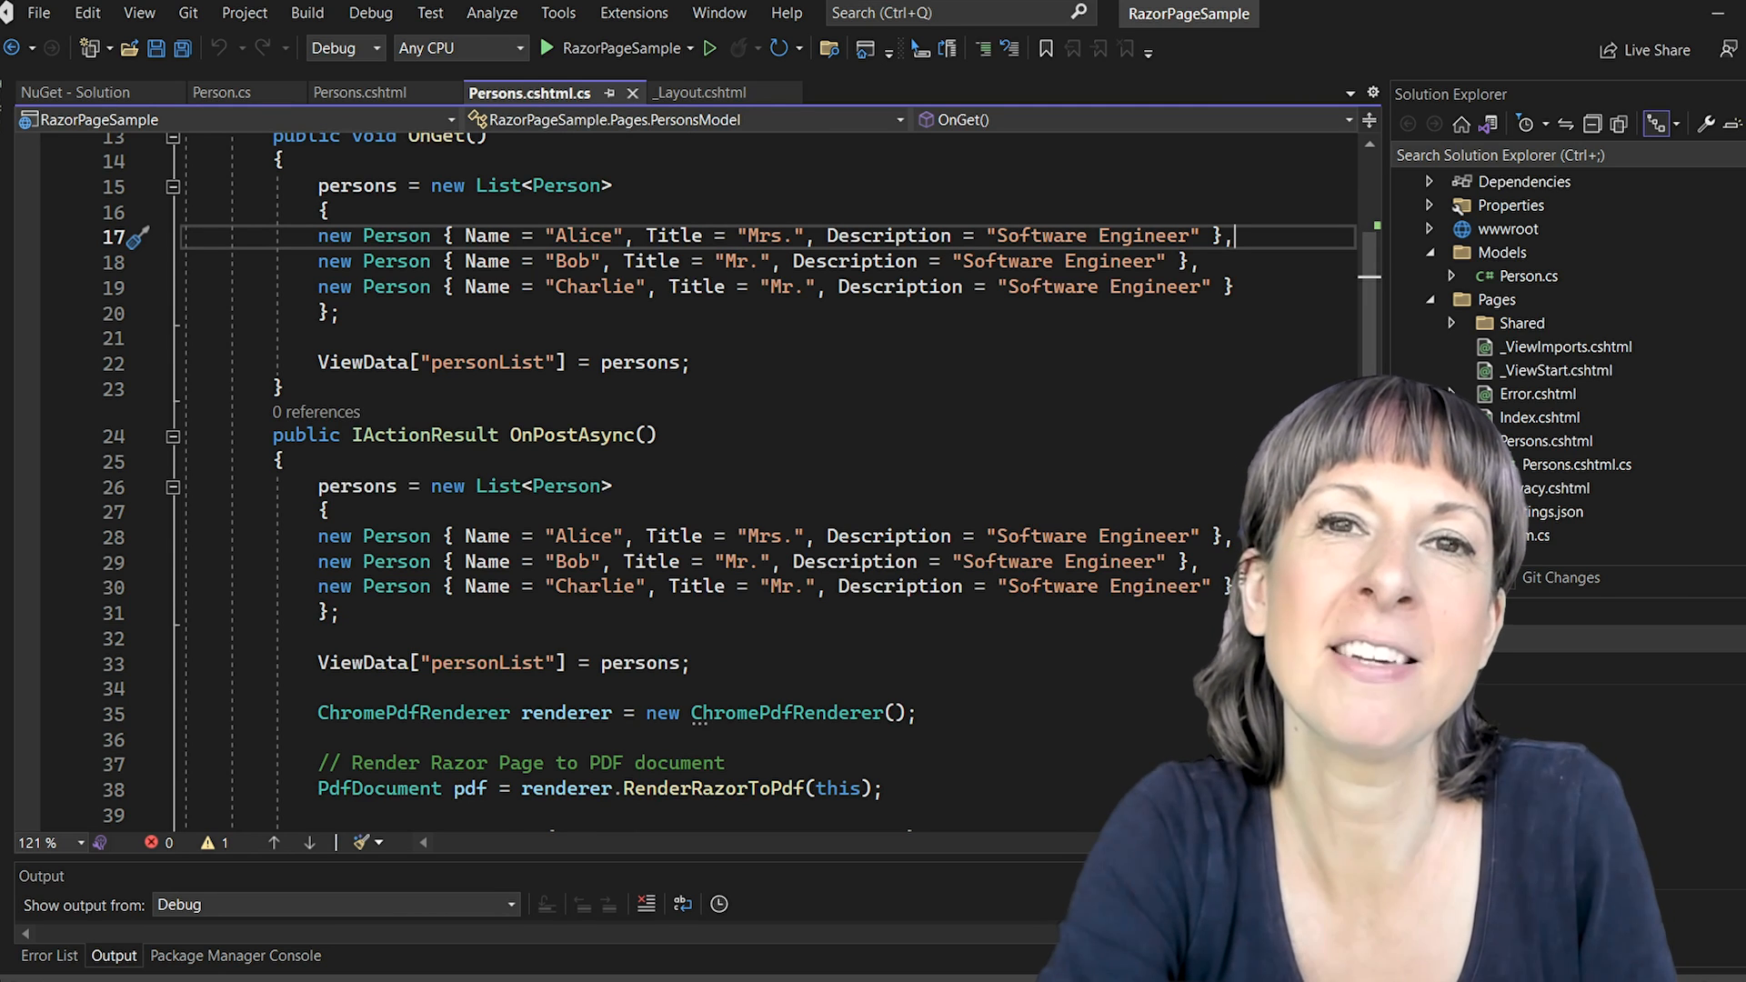
pyautogui.scroll(-3)
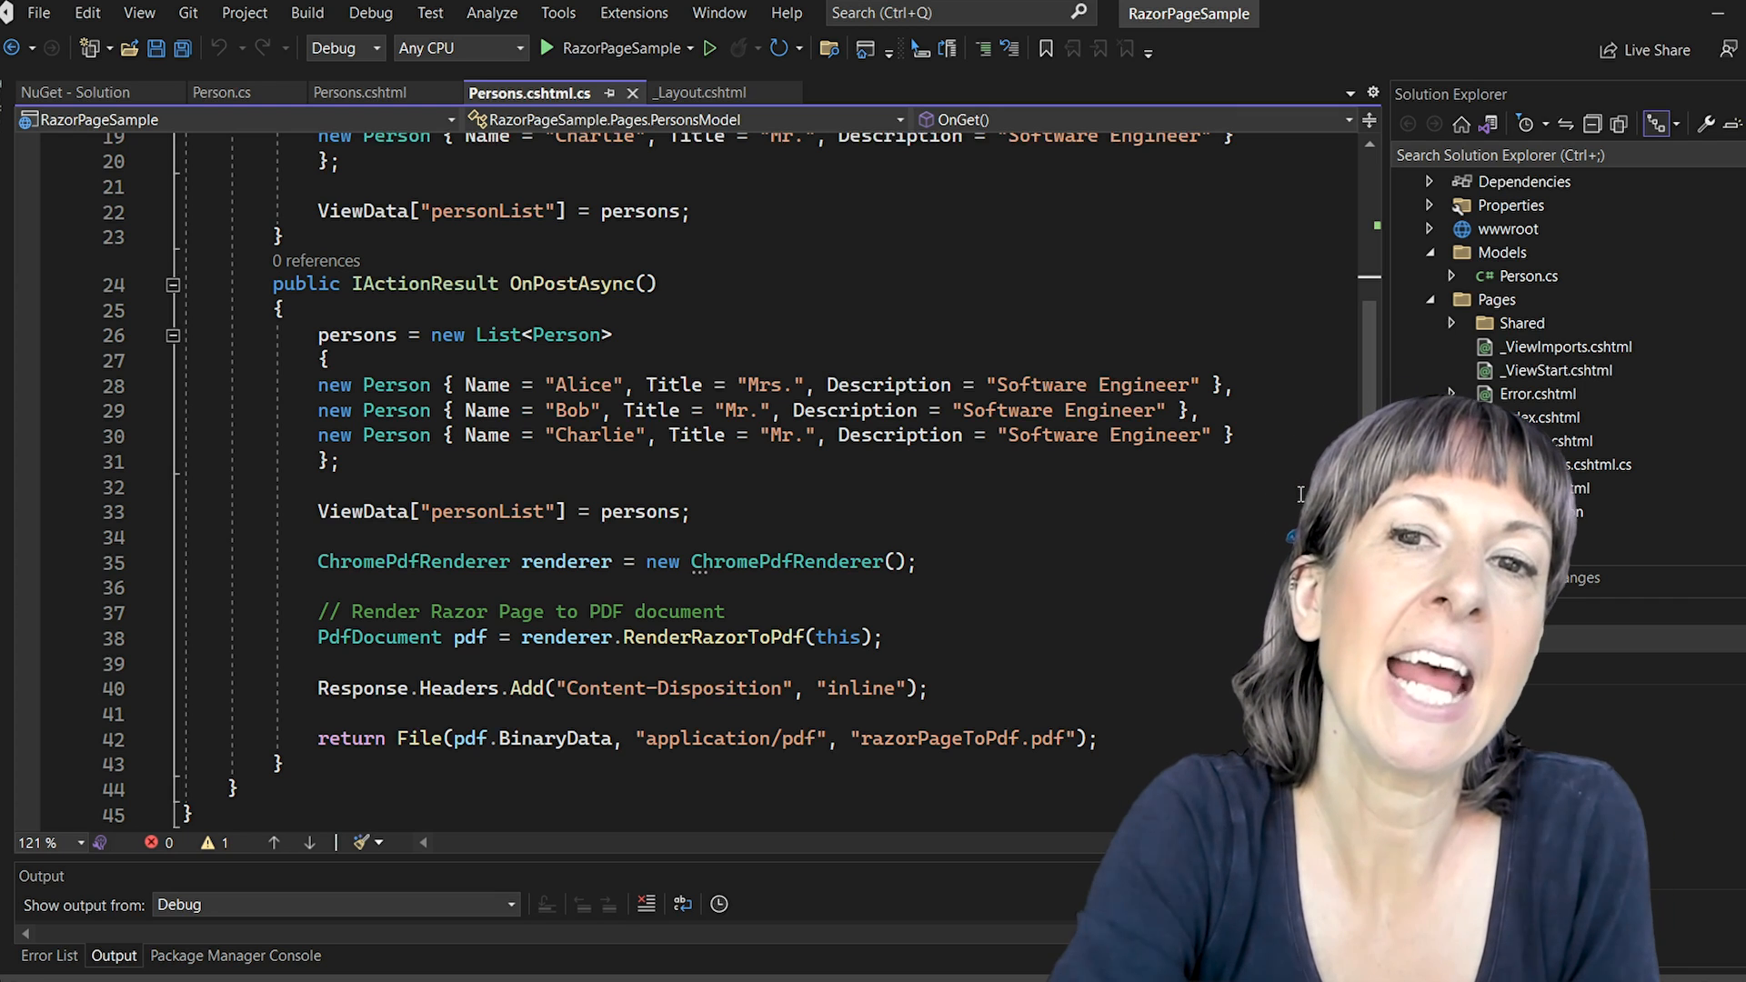
# Select the /Persons nav-item link in _Layout.cshtml.
pyautogui.click(691, 92)
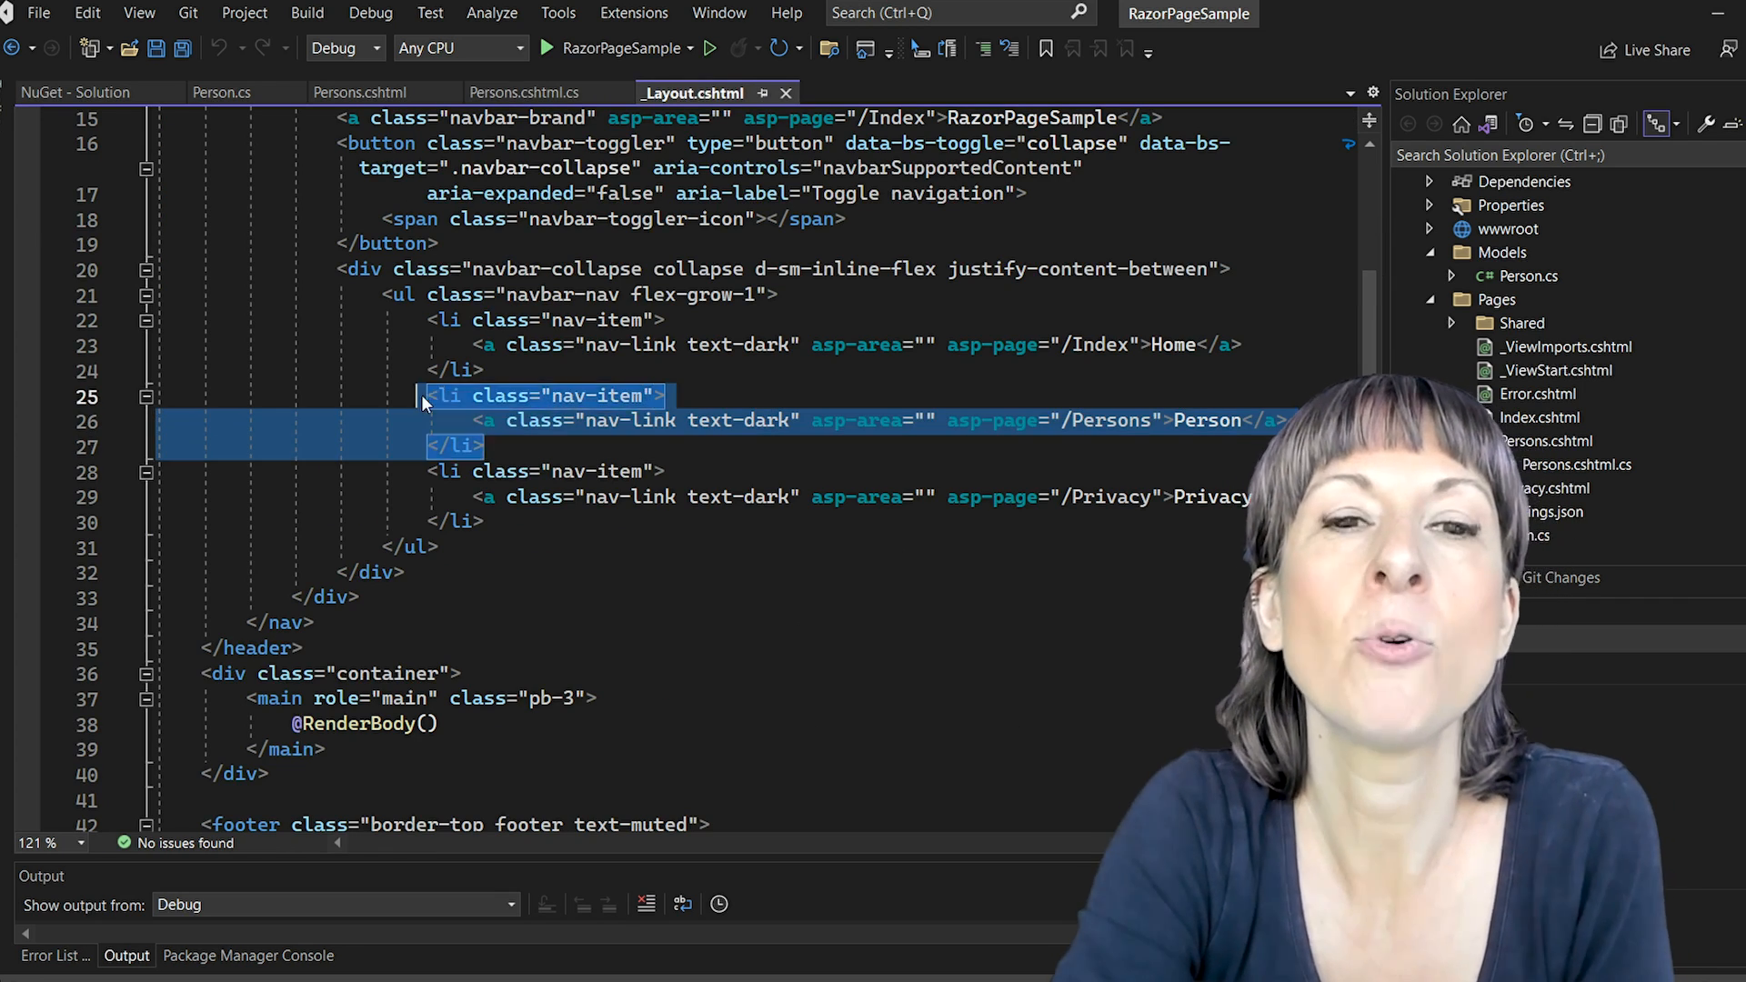
pyautogui.click(487, 445)
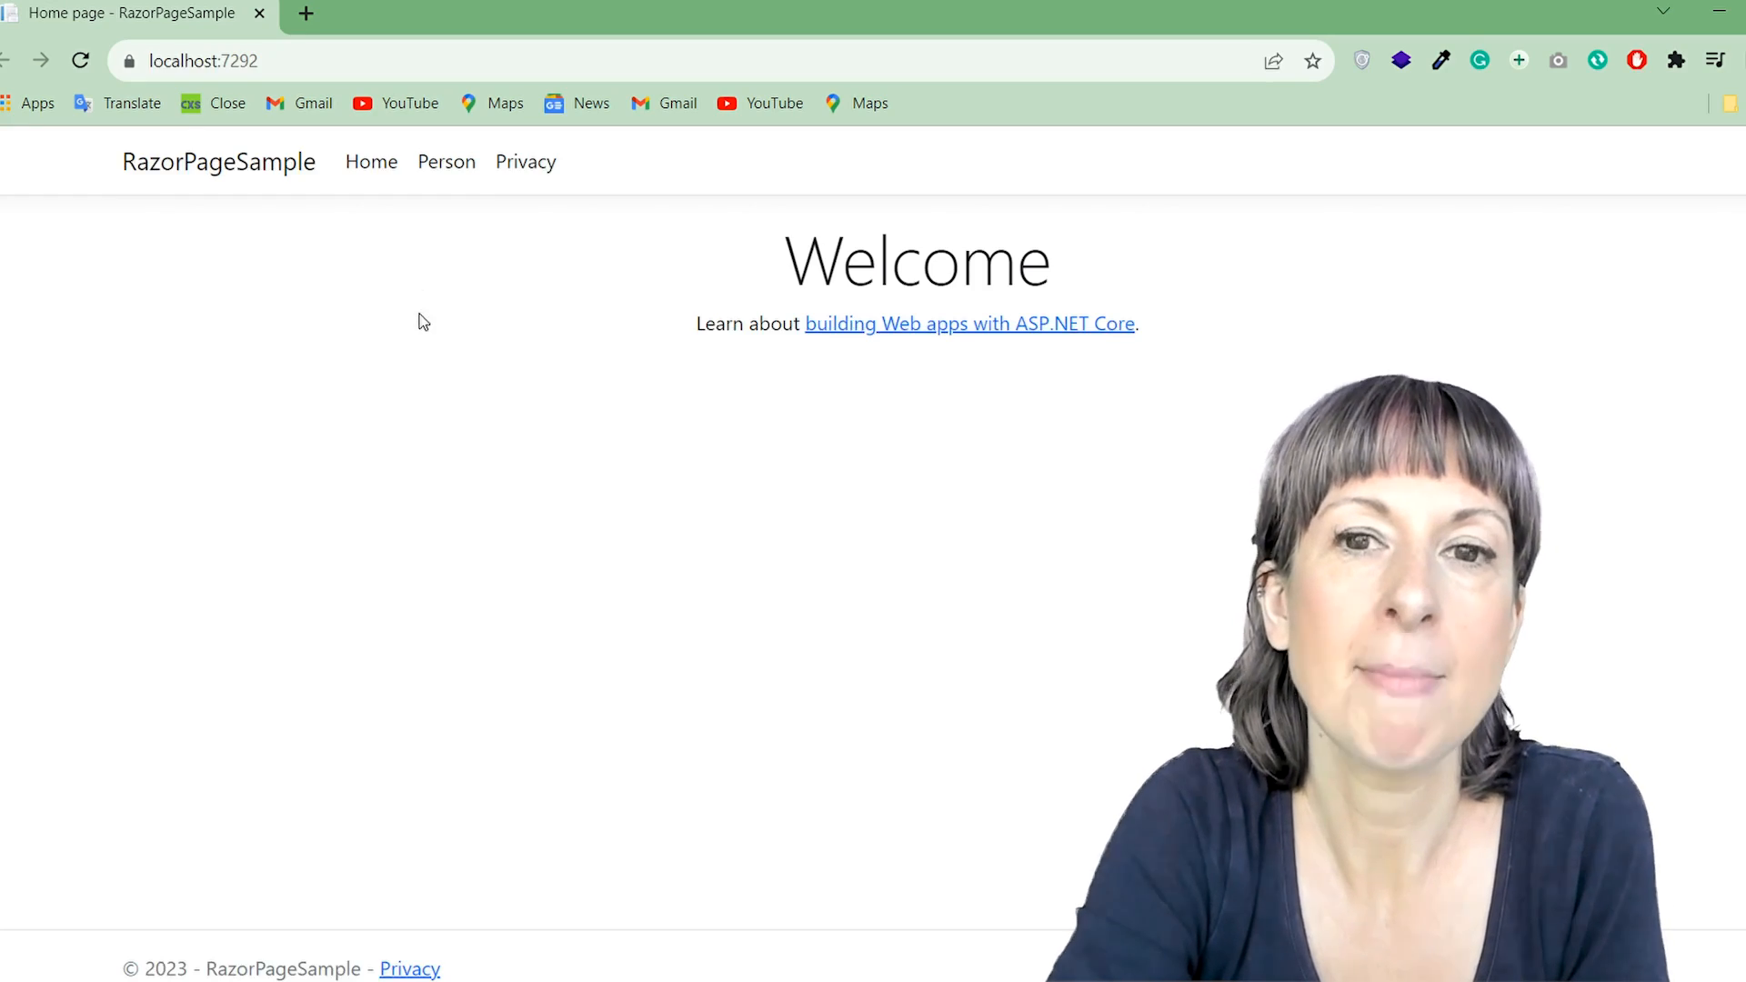
# Go to the Person page listing Alice, Bob and Charlie, then submit print.
pyautogui.click(446, 162)
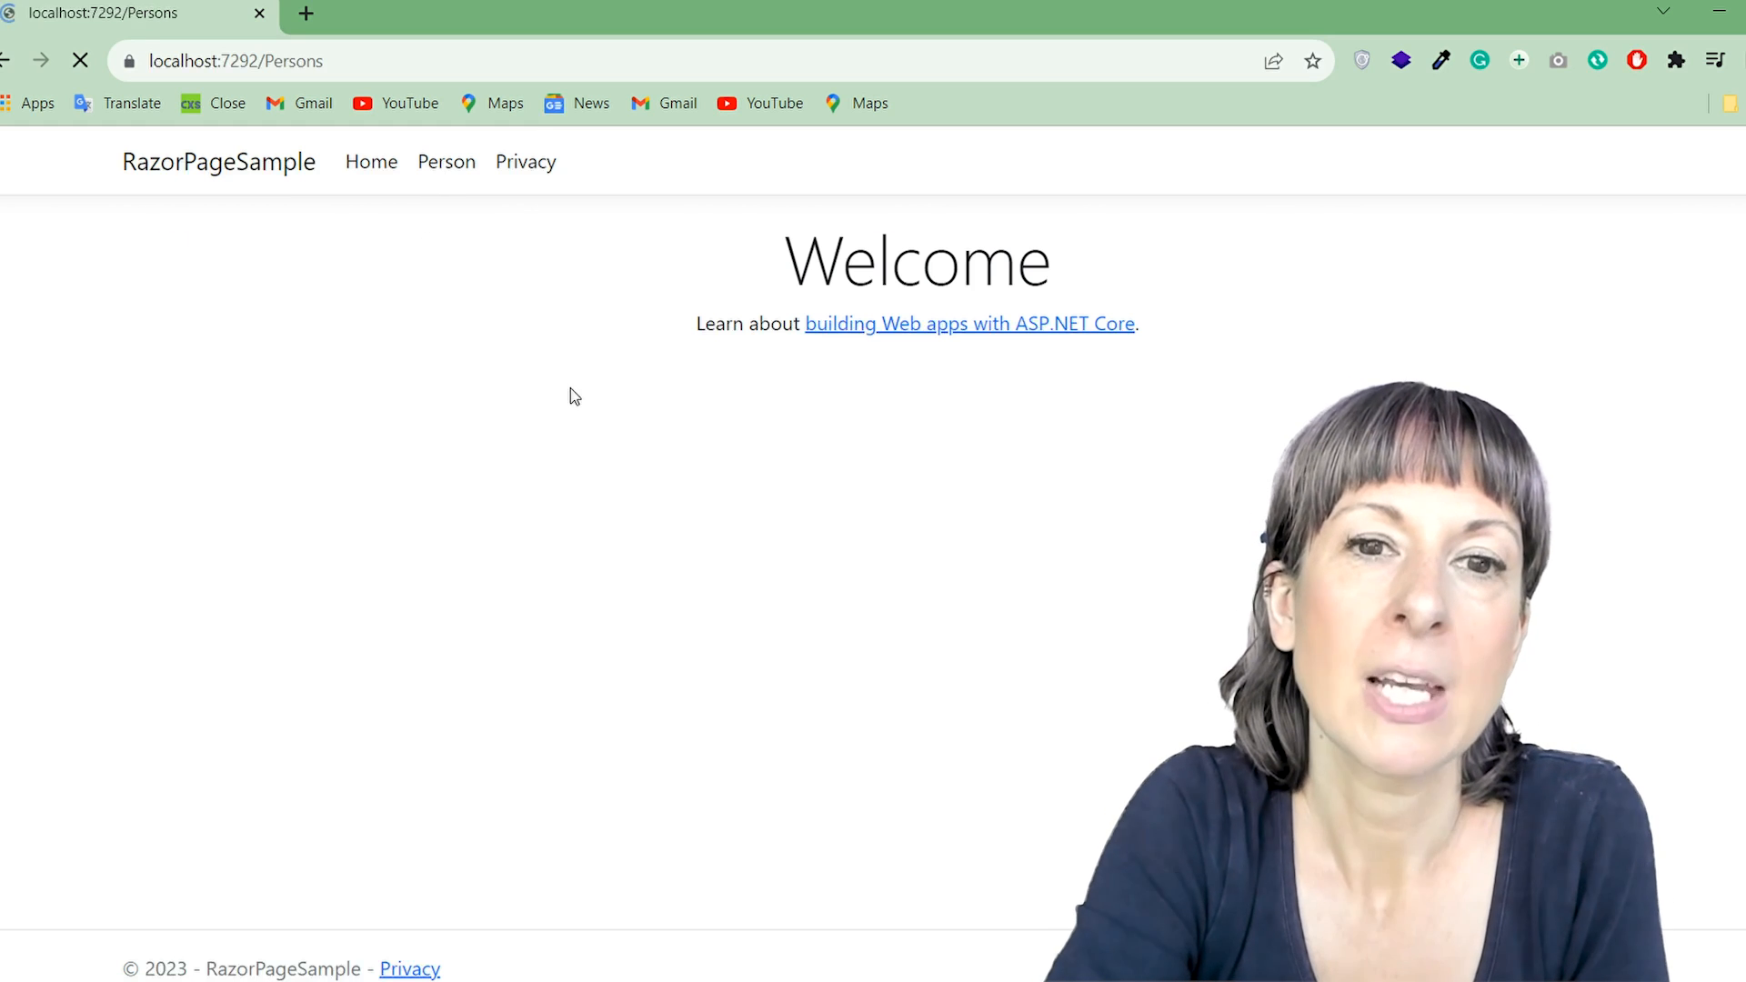
pyautogui.click(446, 162)
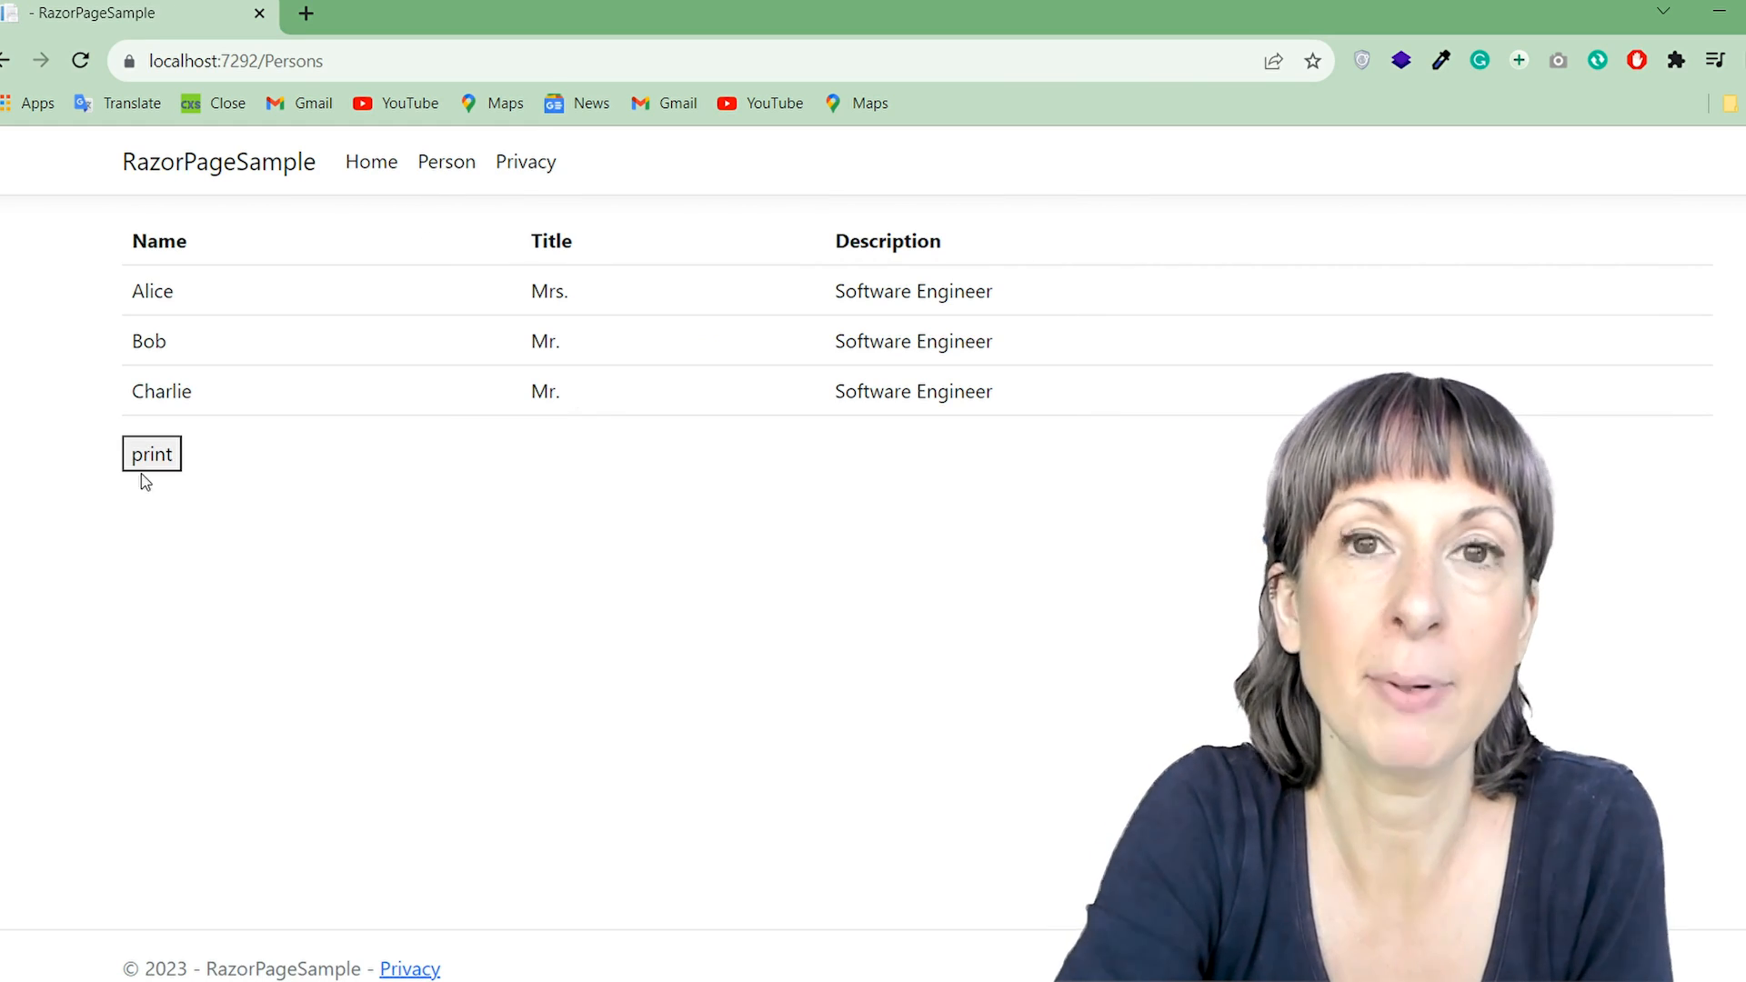
pyautogui.click(150, 452)
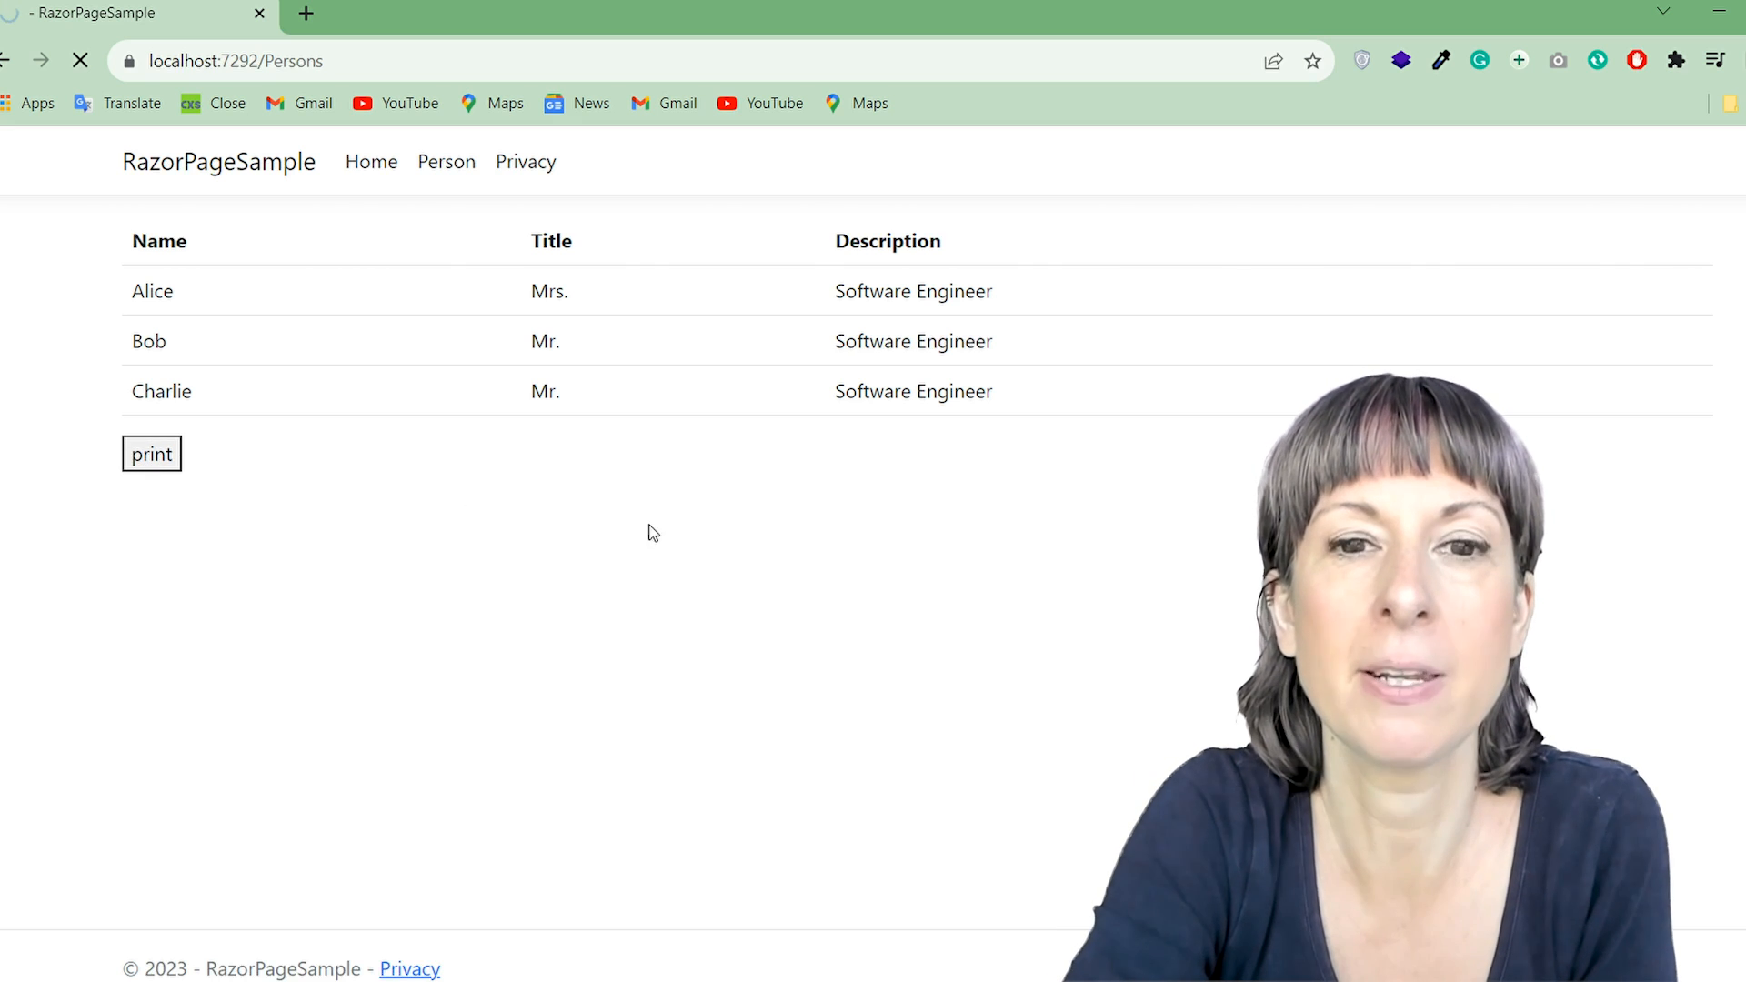
# Download razorPageToPdf.pdf with Internet Download Manager and open it in the viewer.
pyautogui.click(152, 453)
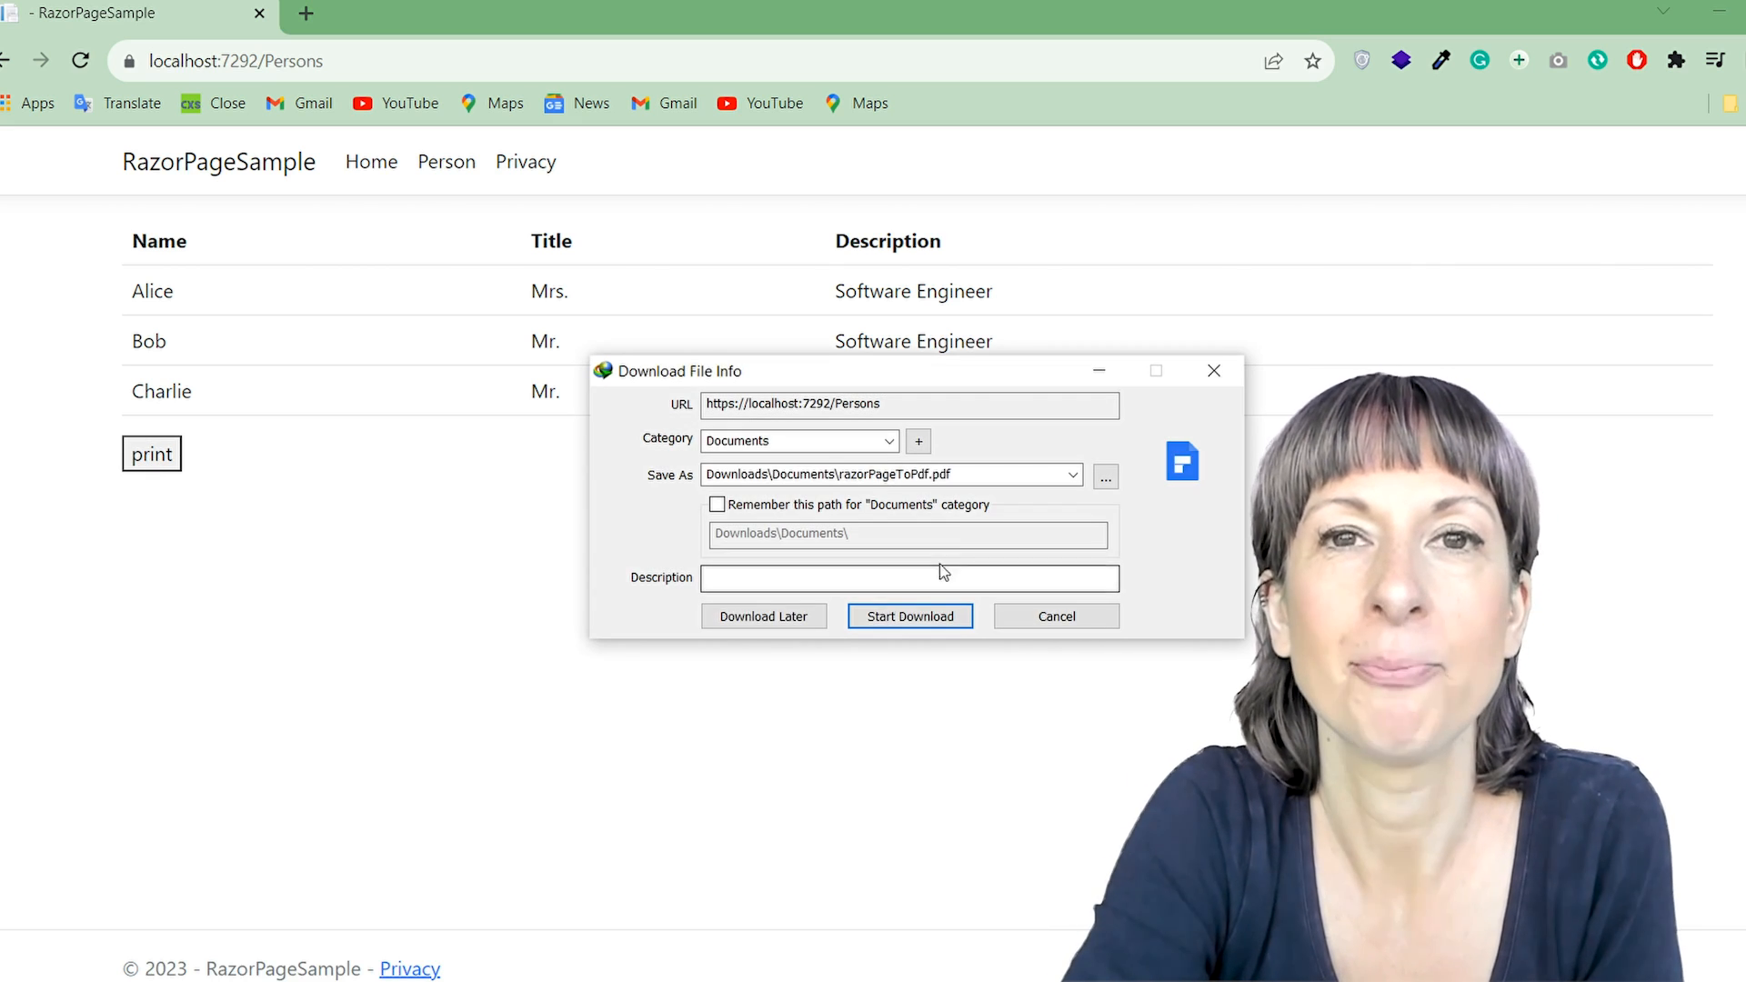
pyautogui.moveTo(1141, 584)
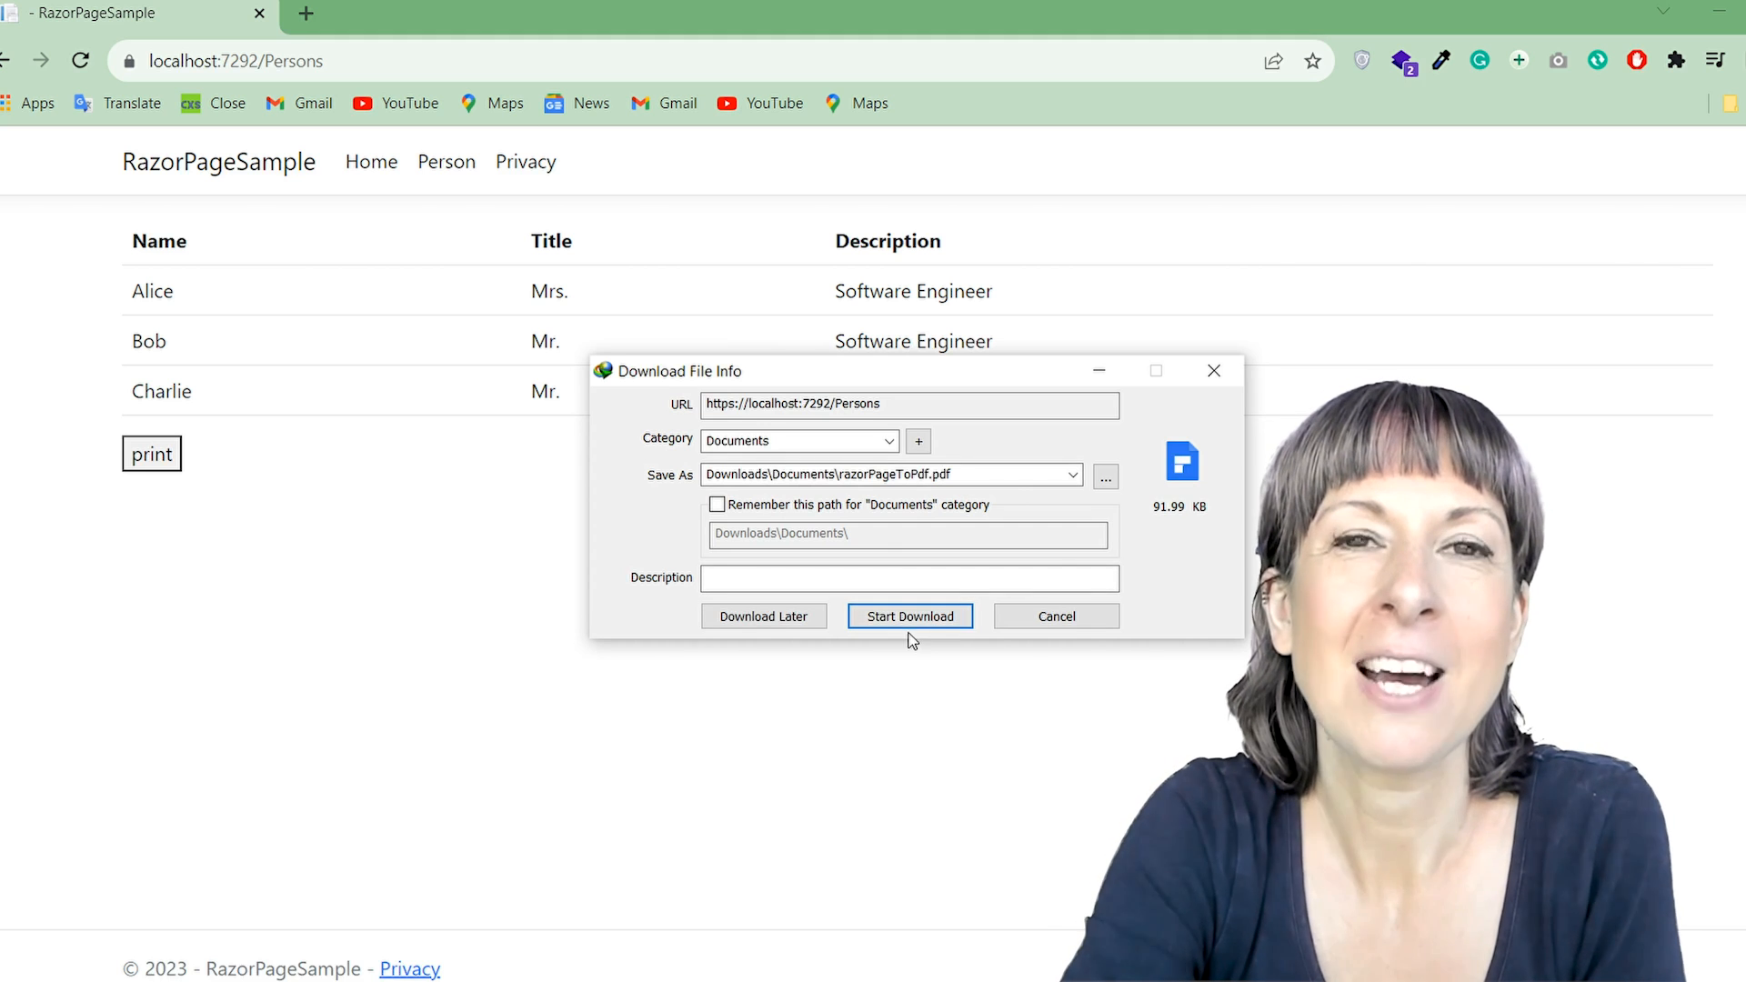
pyautogui.click(908, 615)
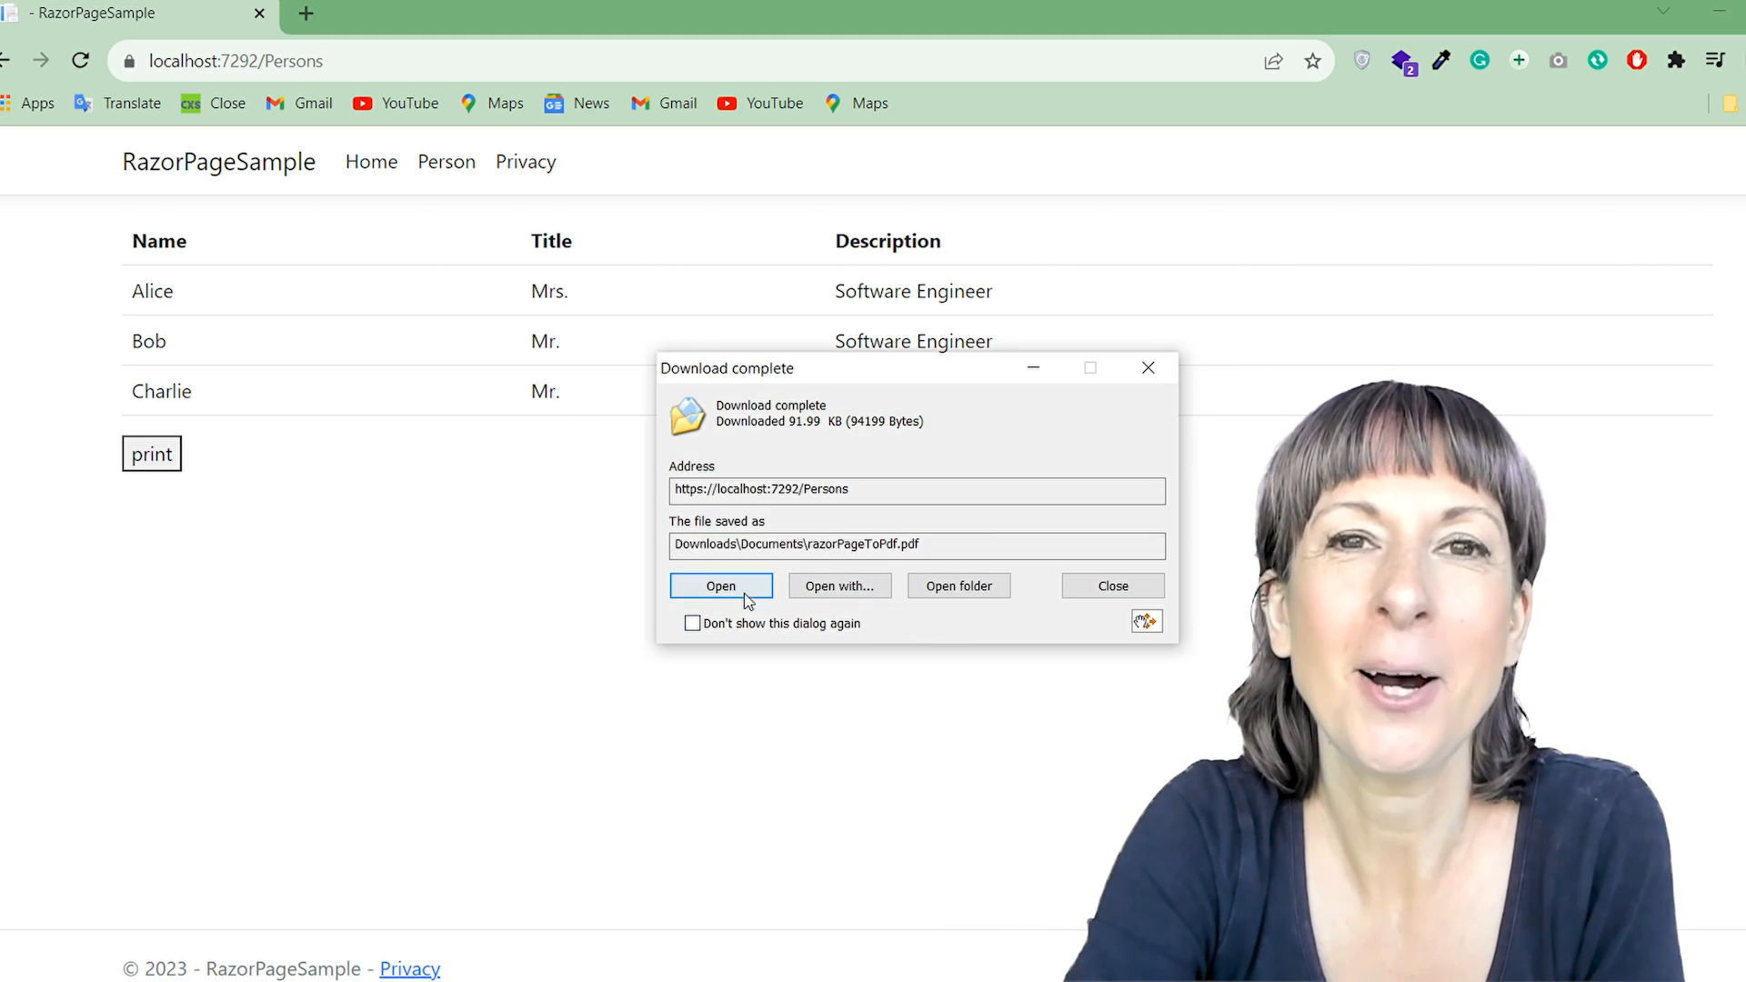
pyautogui.click(720, 585)
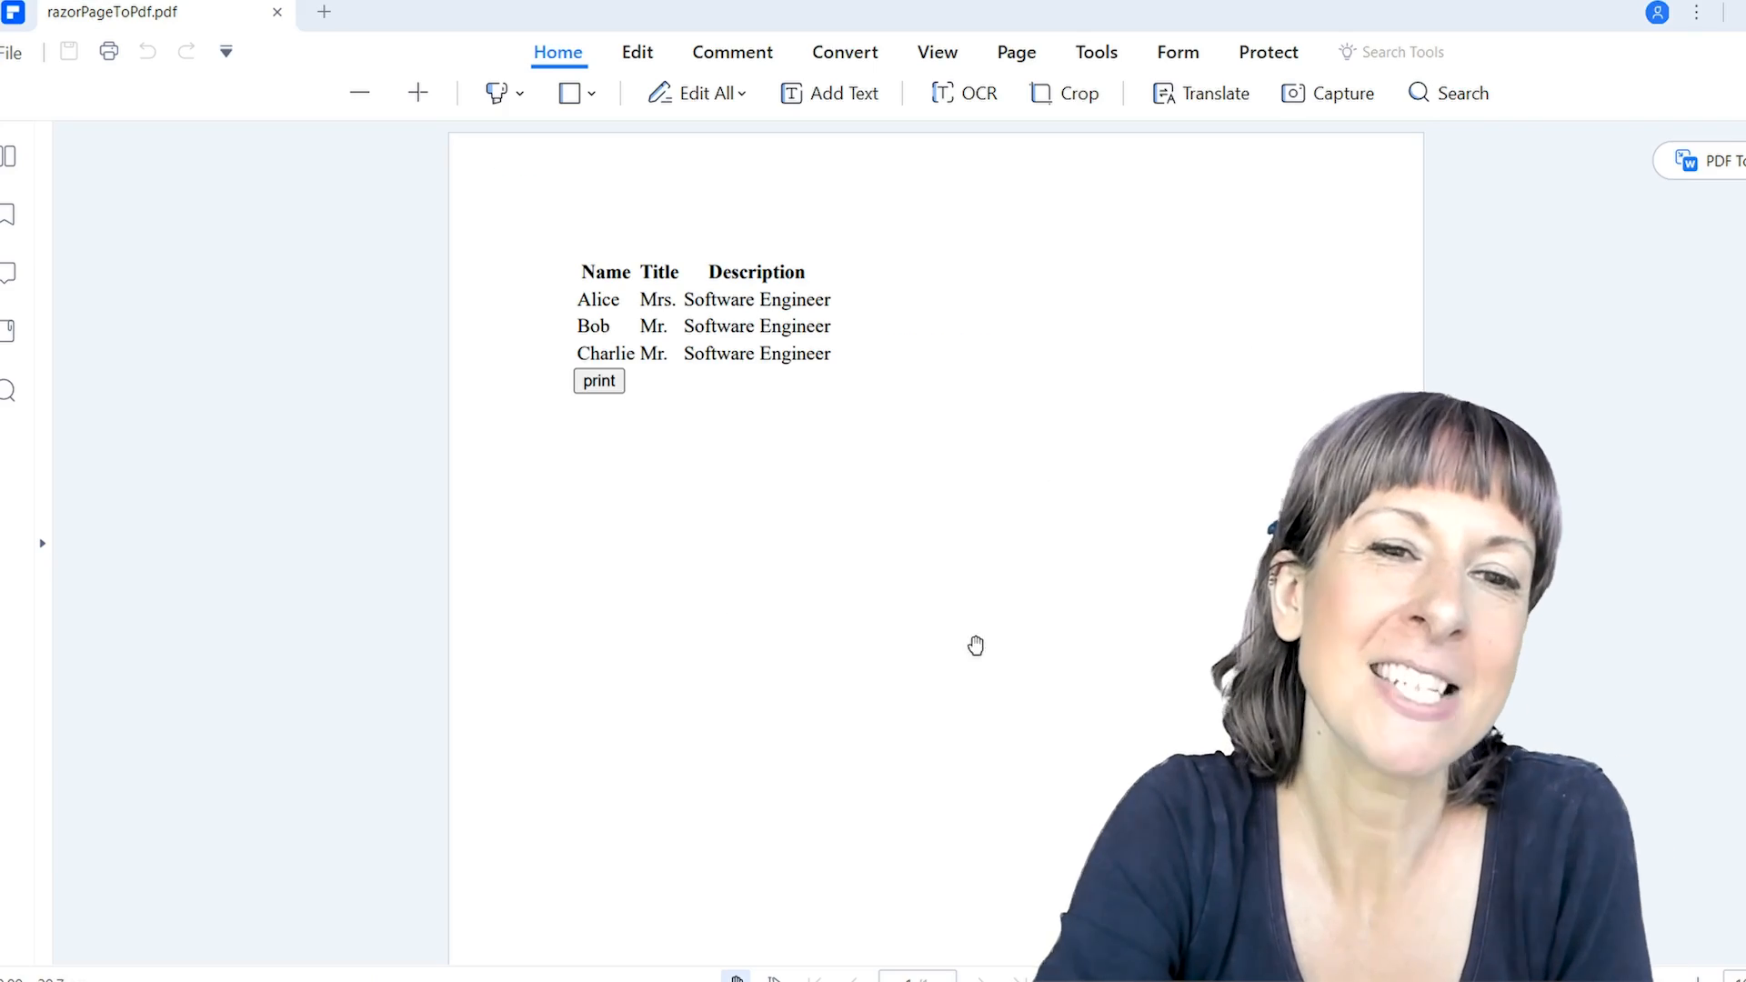
pyautogui.moveTo(1017, 561)
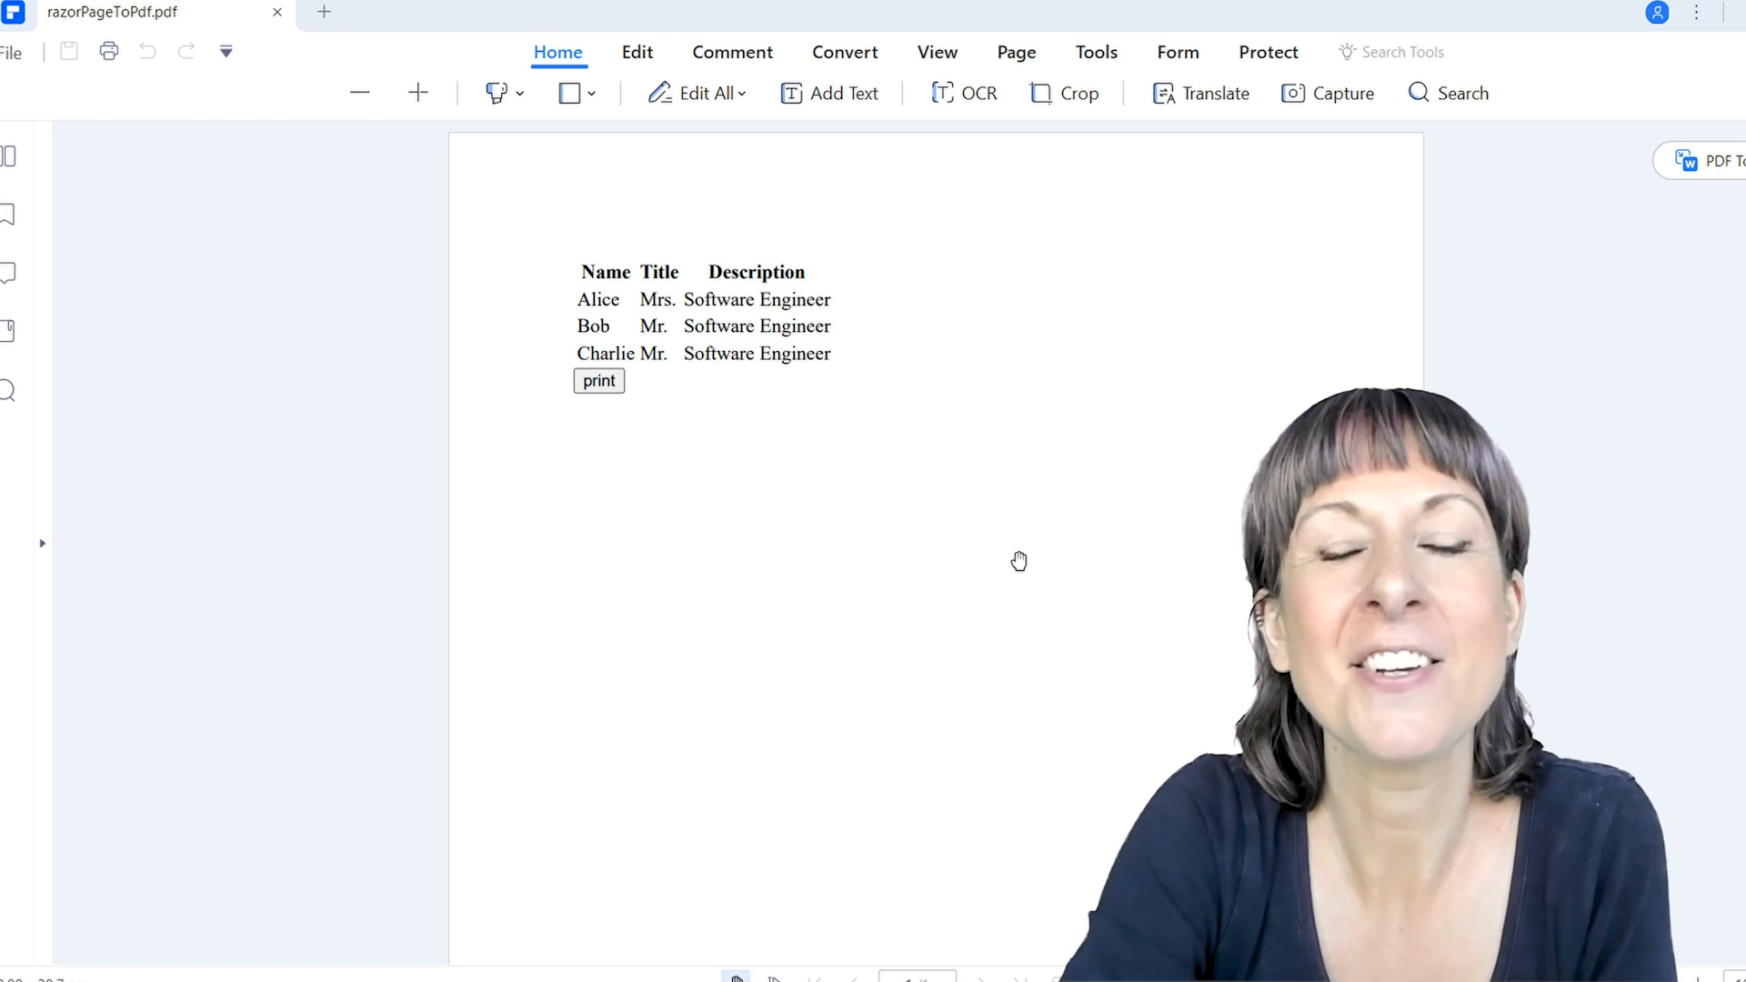
pyautogui.moveTo(1124, 460)
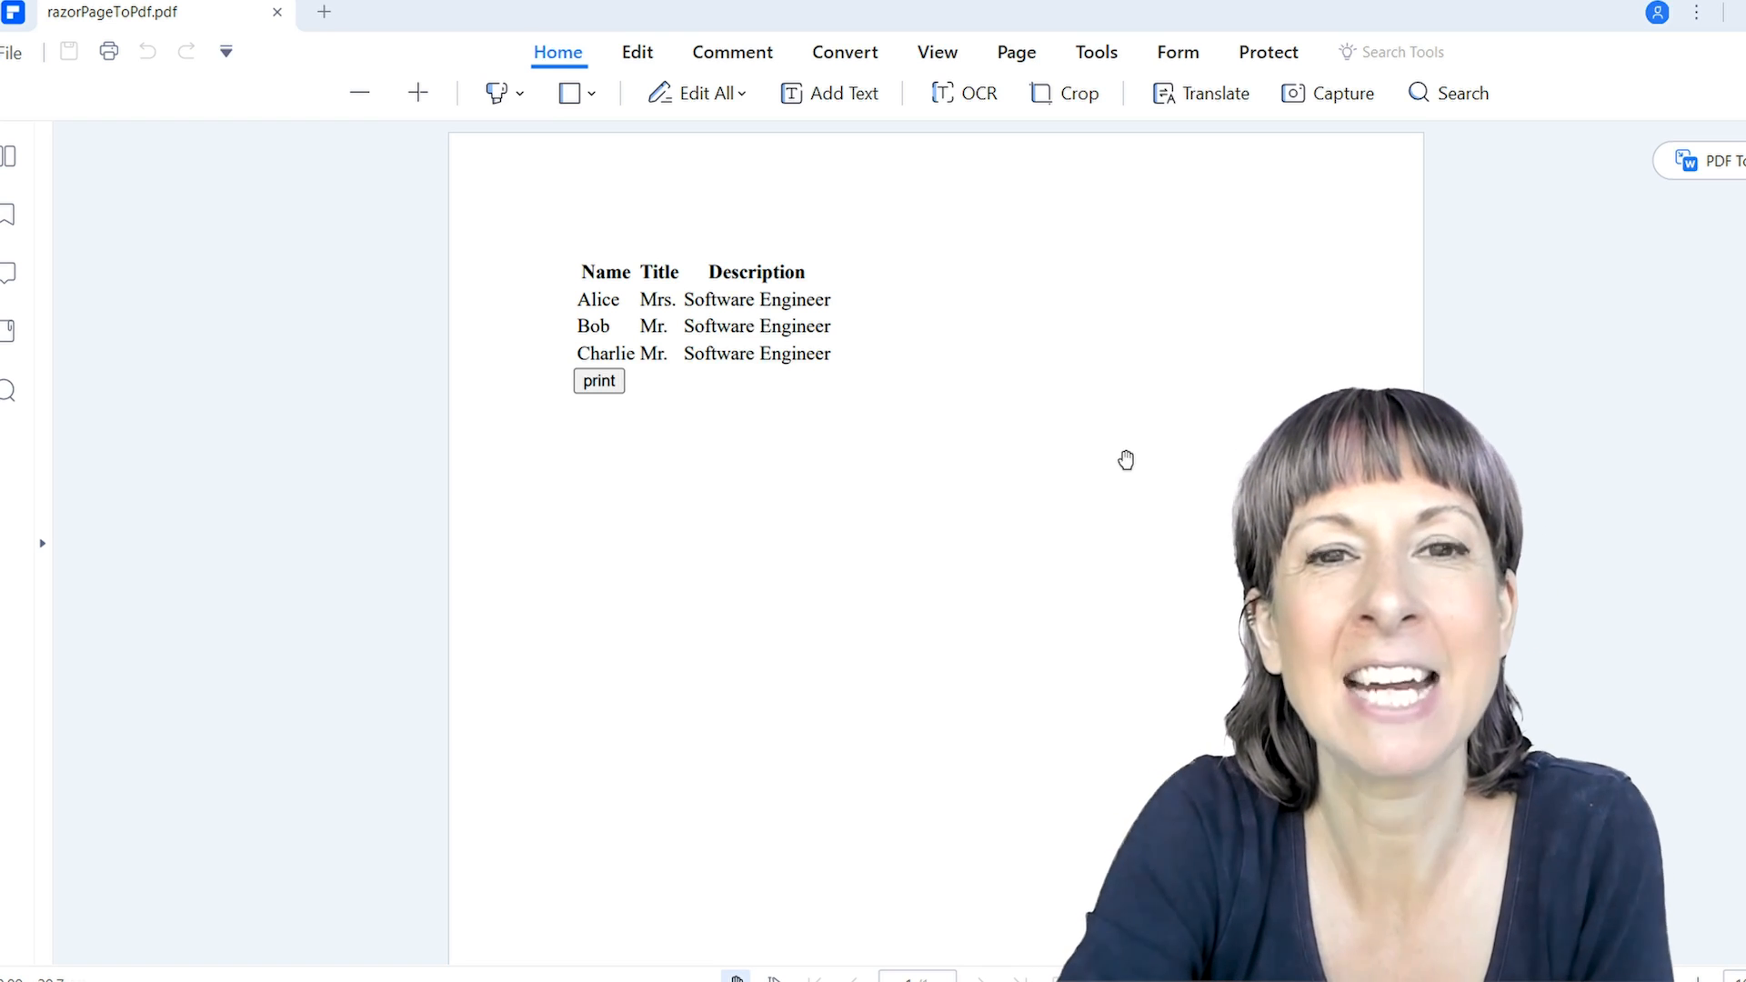